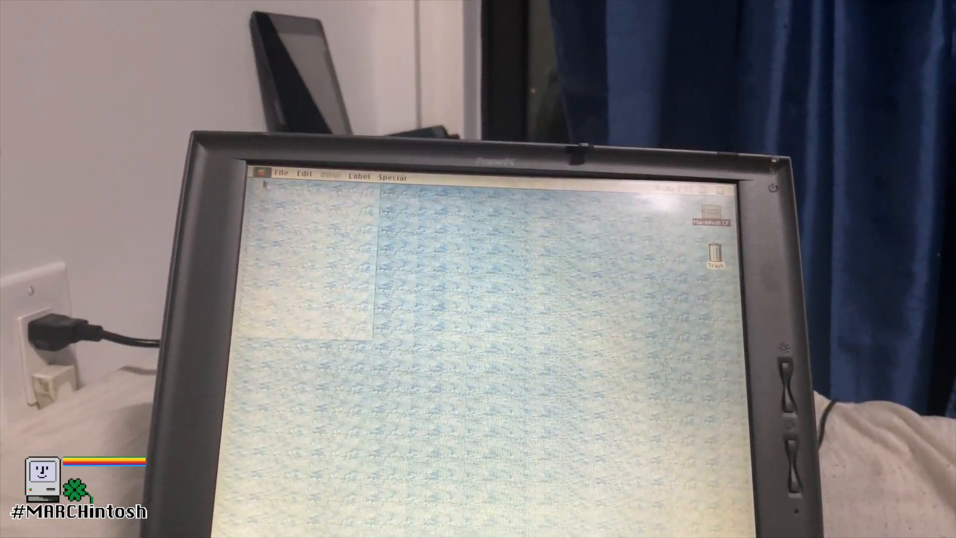
click(261, 174)
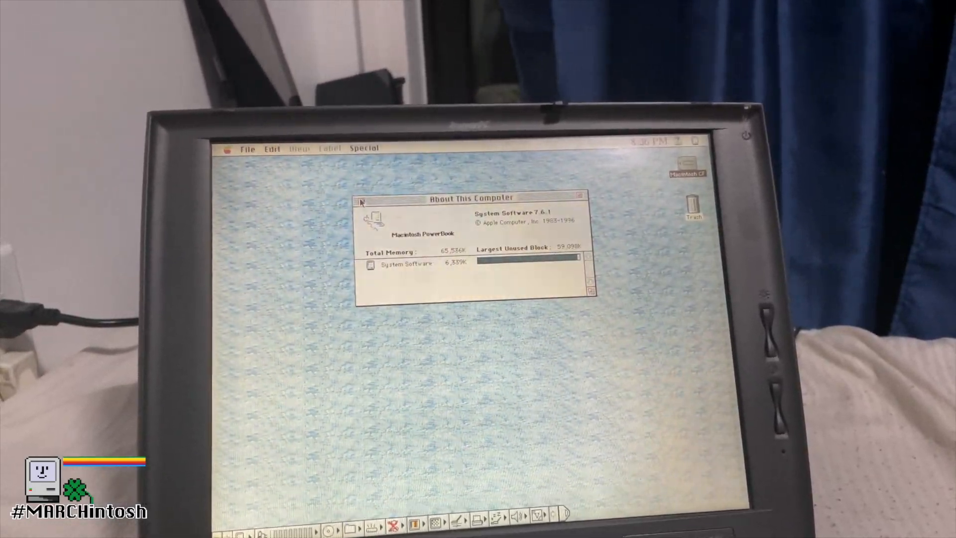
click(361, 201)
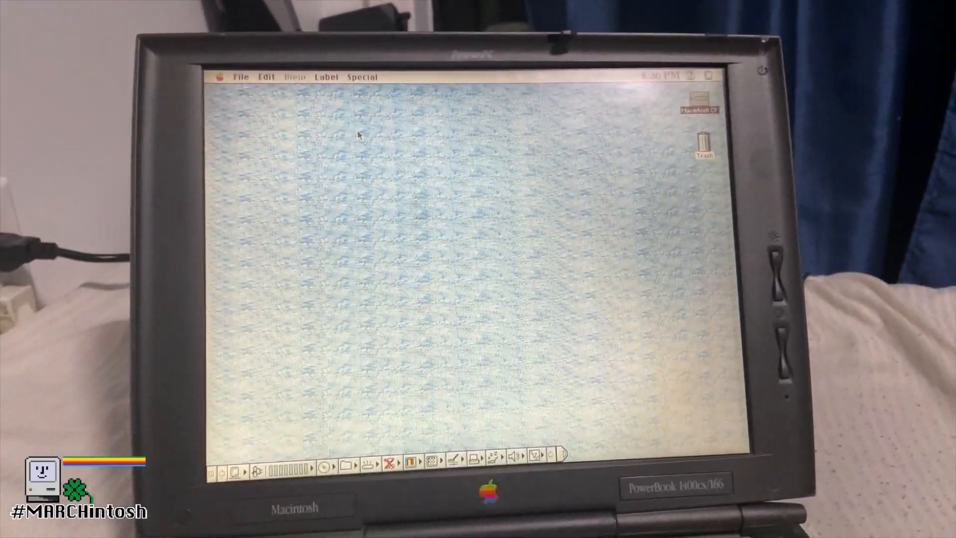